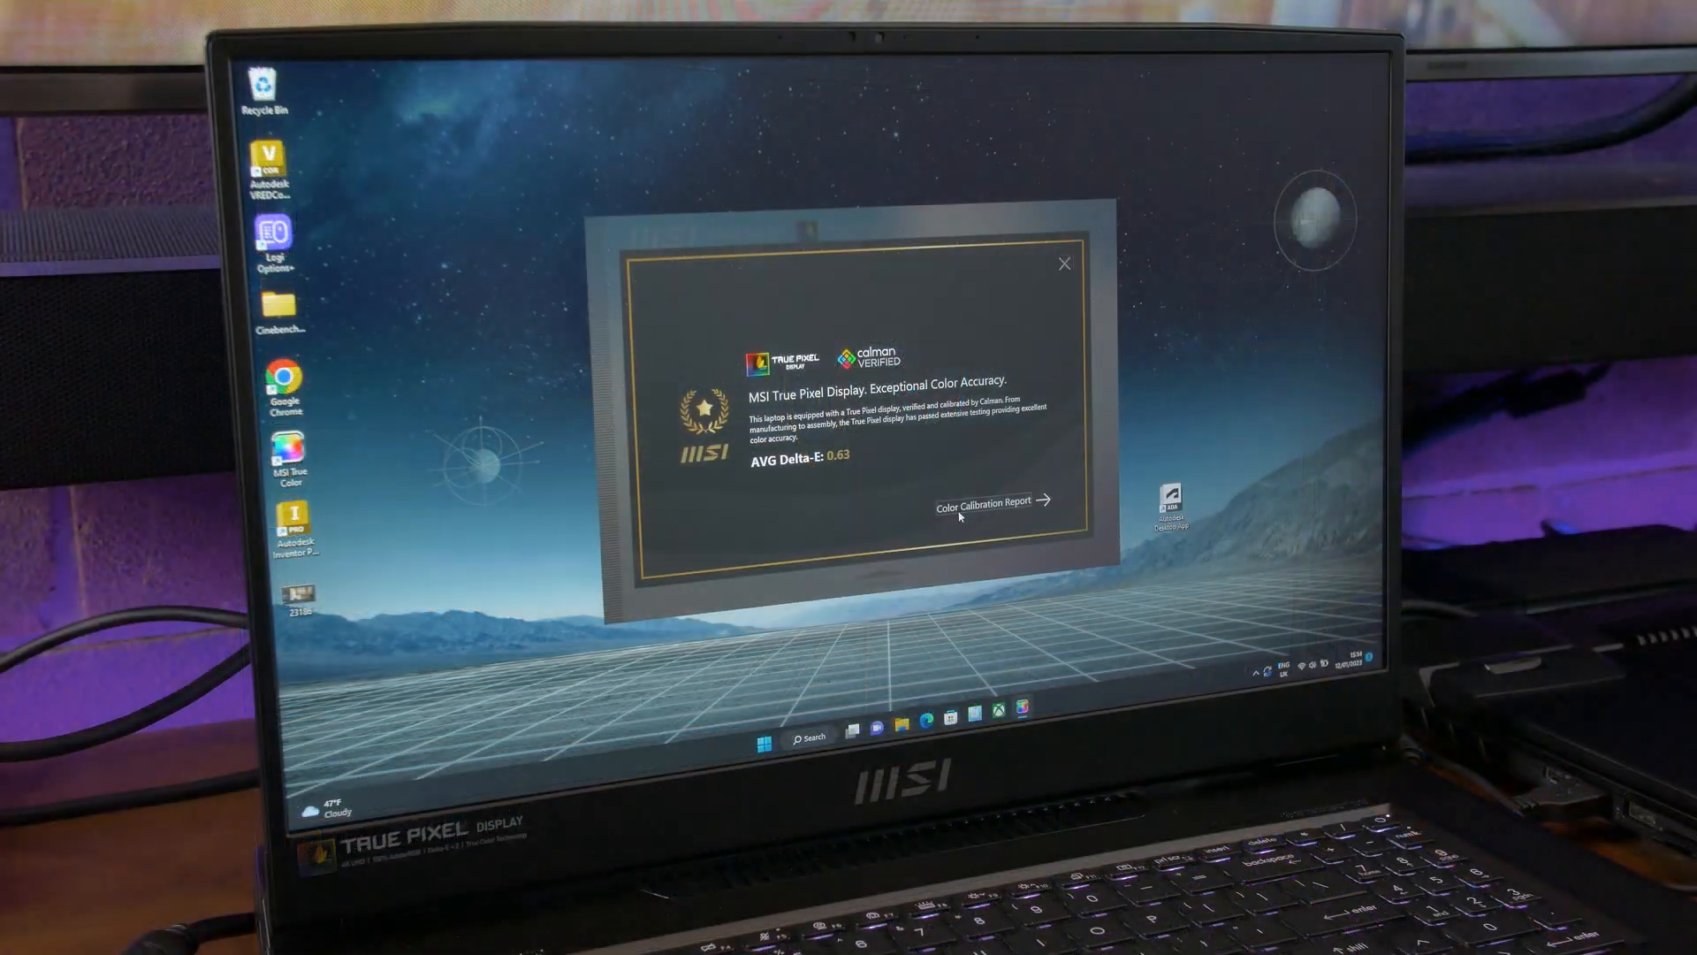
- Open the Calman color calibration report from the True Pixel Display dialog
click(988, 501)
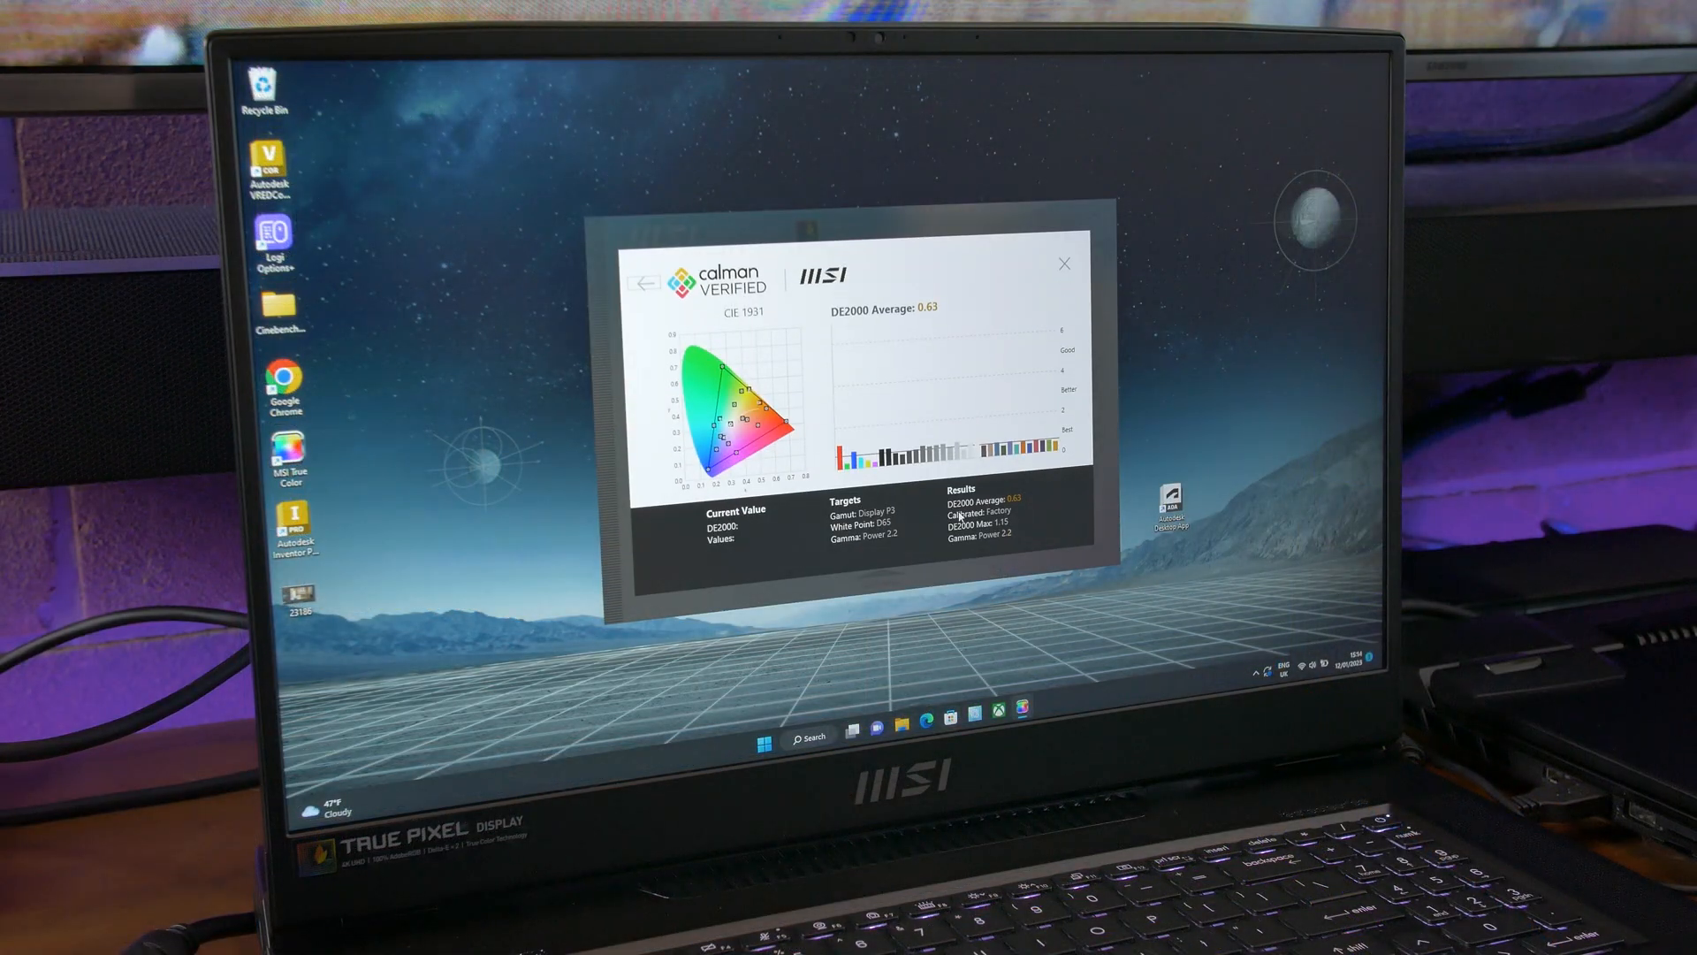